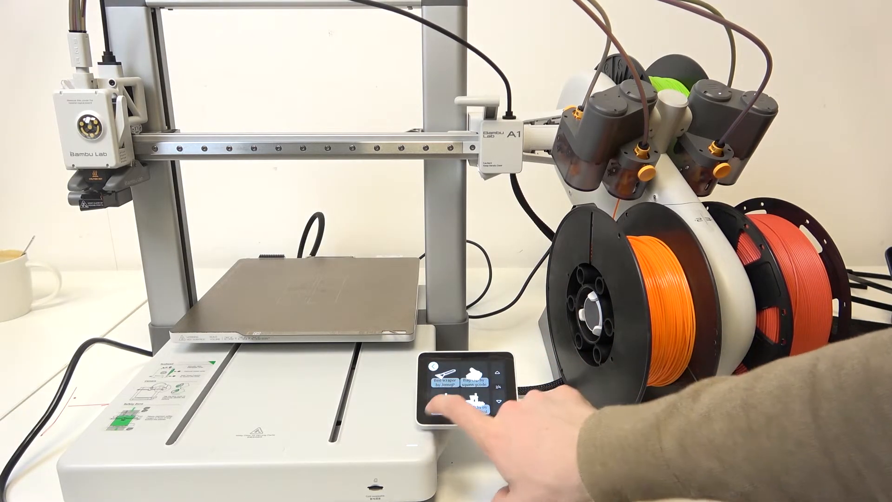
Open the SD-card model file's print setup screen from its thumbnail.
left_click(471, 401)
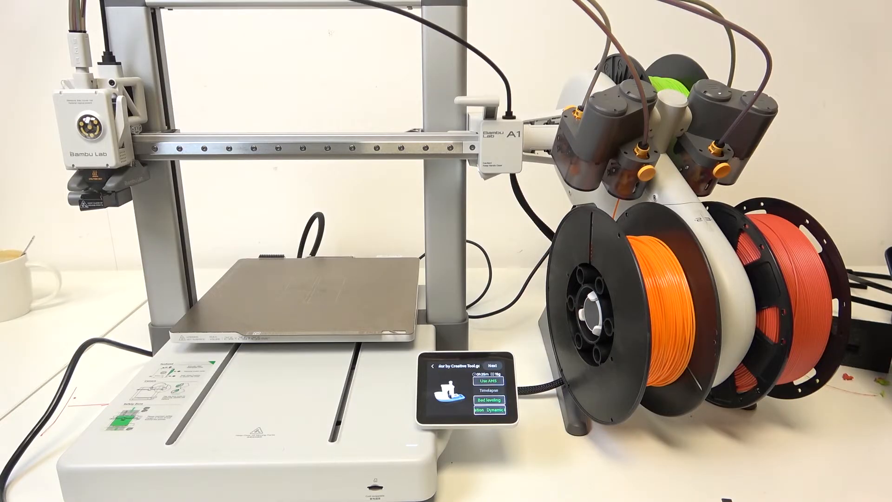
Enable AMS, bed levelling and flow calibration for the Benchy print, leaving timelapse off.
left_click(498, 404)
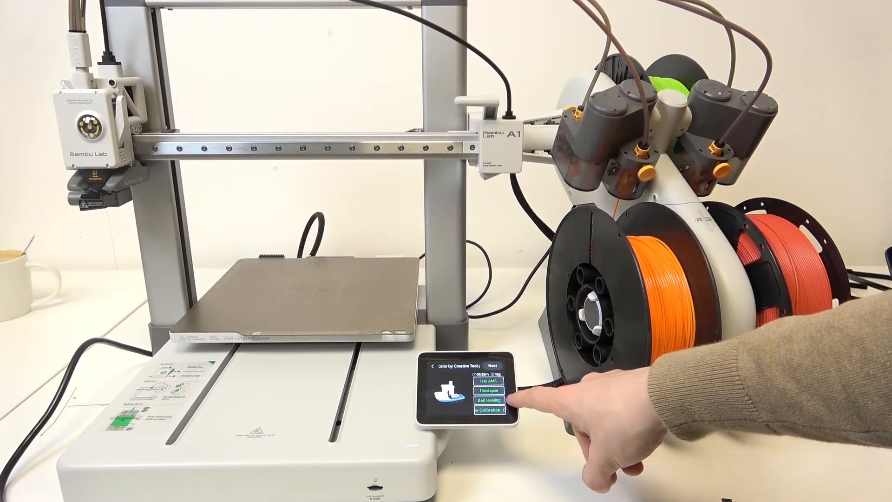
left_click(489, 411)
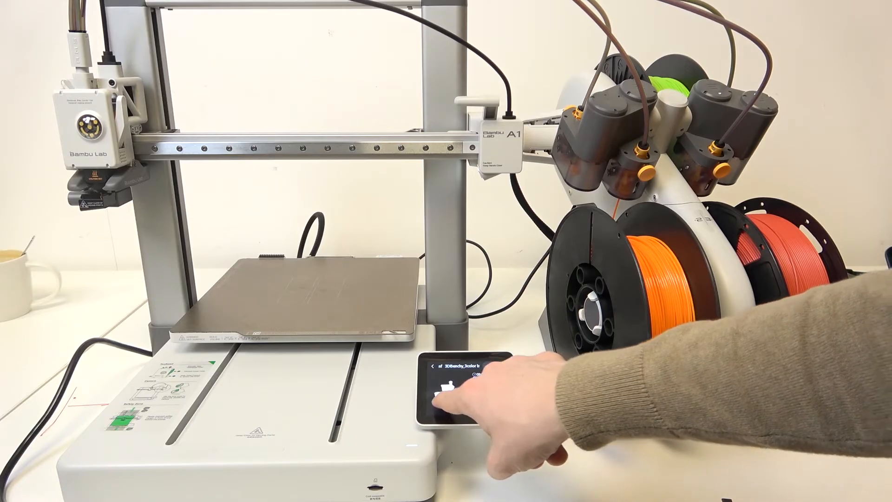
left_click(450, 397)
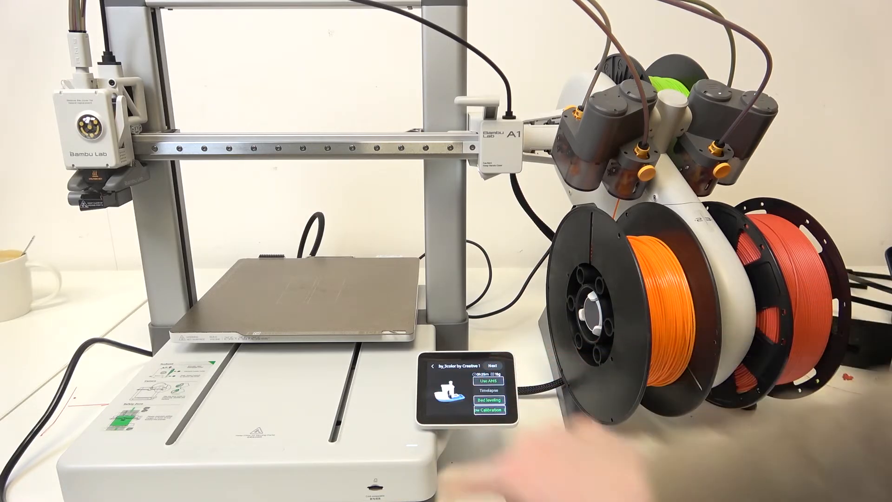